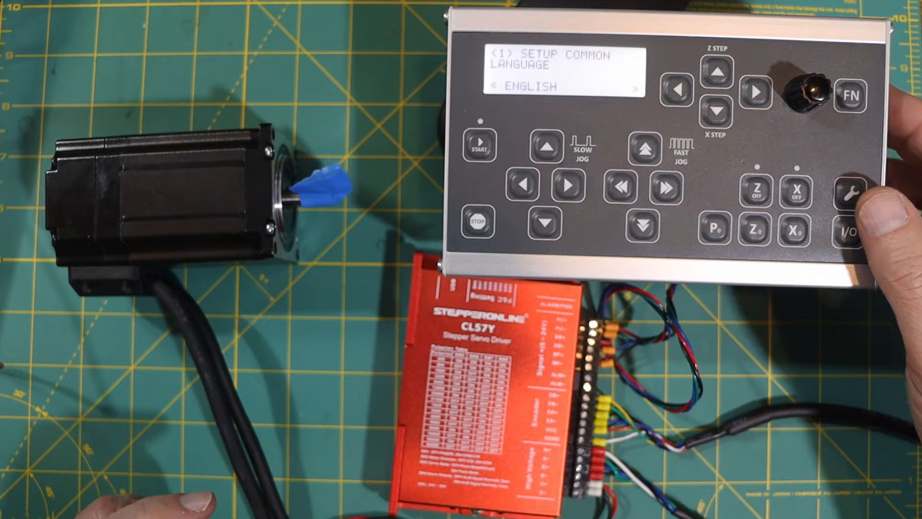
Advance the setup menu past language, encoder impulses and spindle pitch to Z-motor steps/rev (400).
{"action": "left_click", "coordinate": [757, 93]}
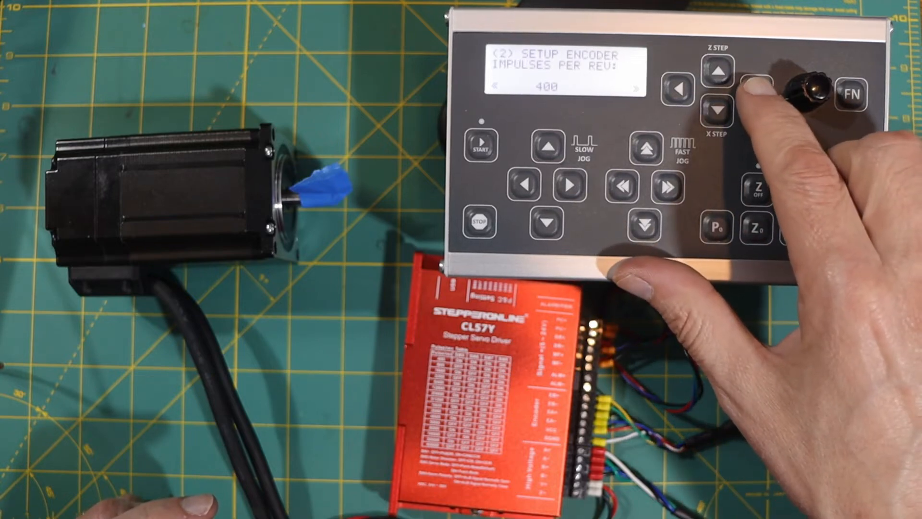
{"action": "left_click", "coordinate": [757, 90]}
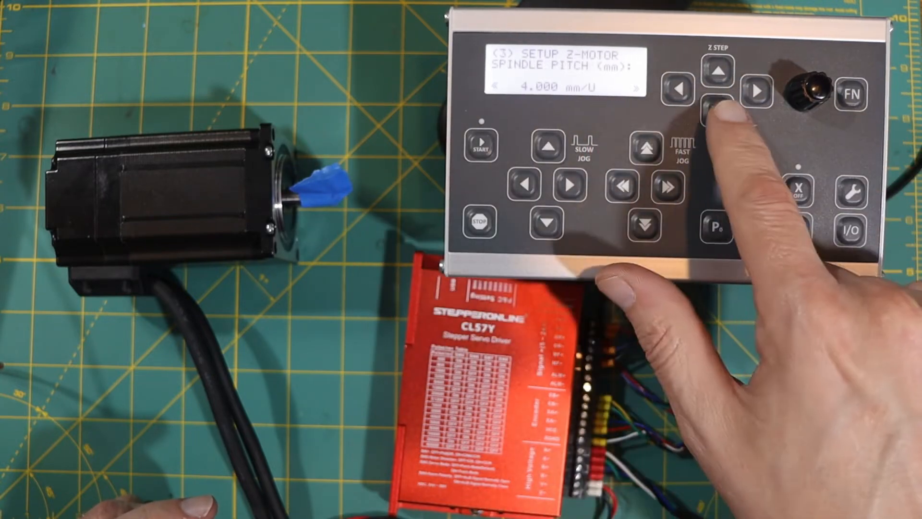
{"action": "left_click", "coordinate": [718, 115]}
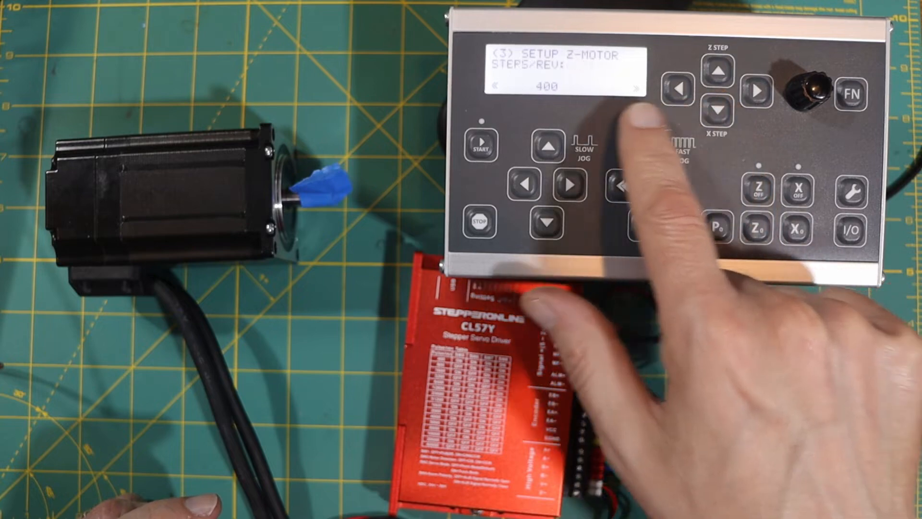